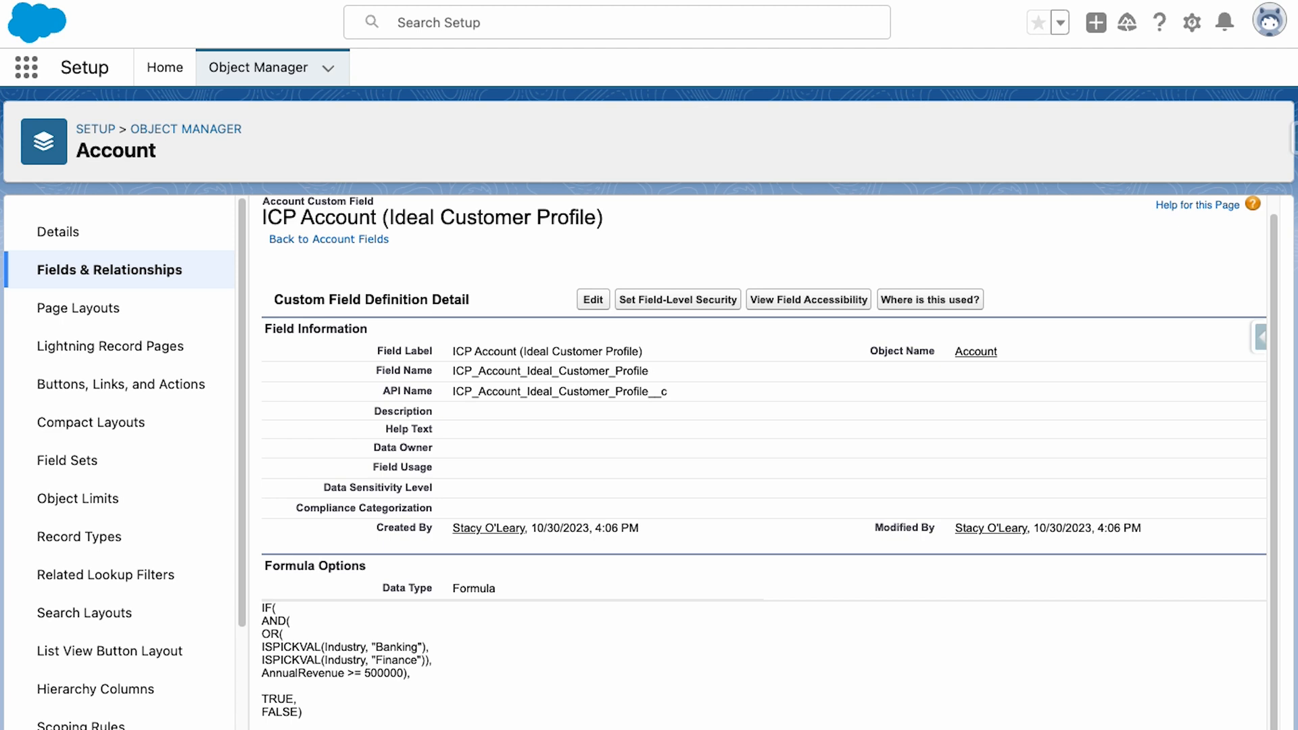
mouse_move(482, 346)
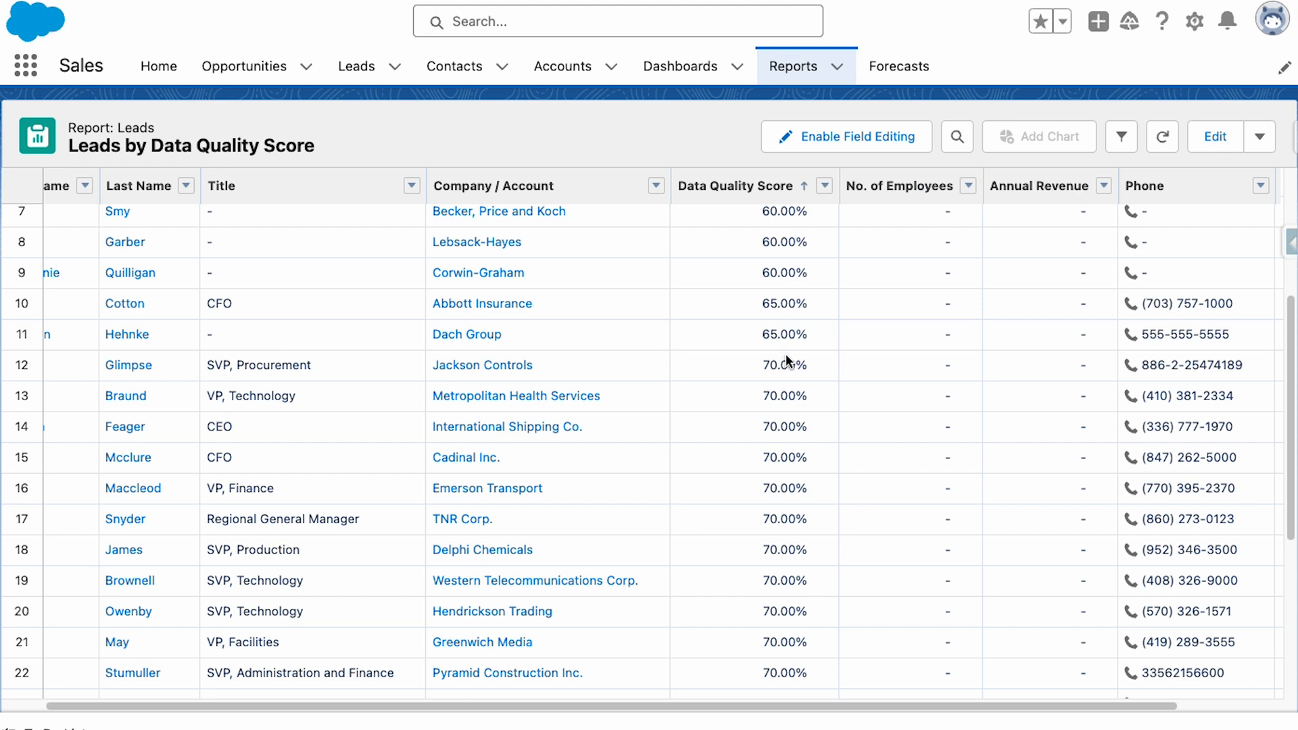
scroll(down, 3)
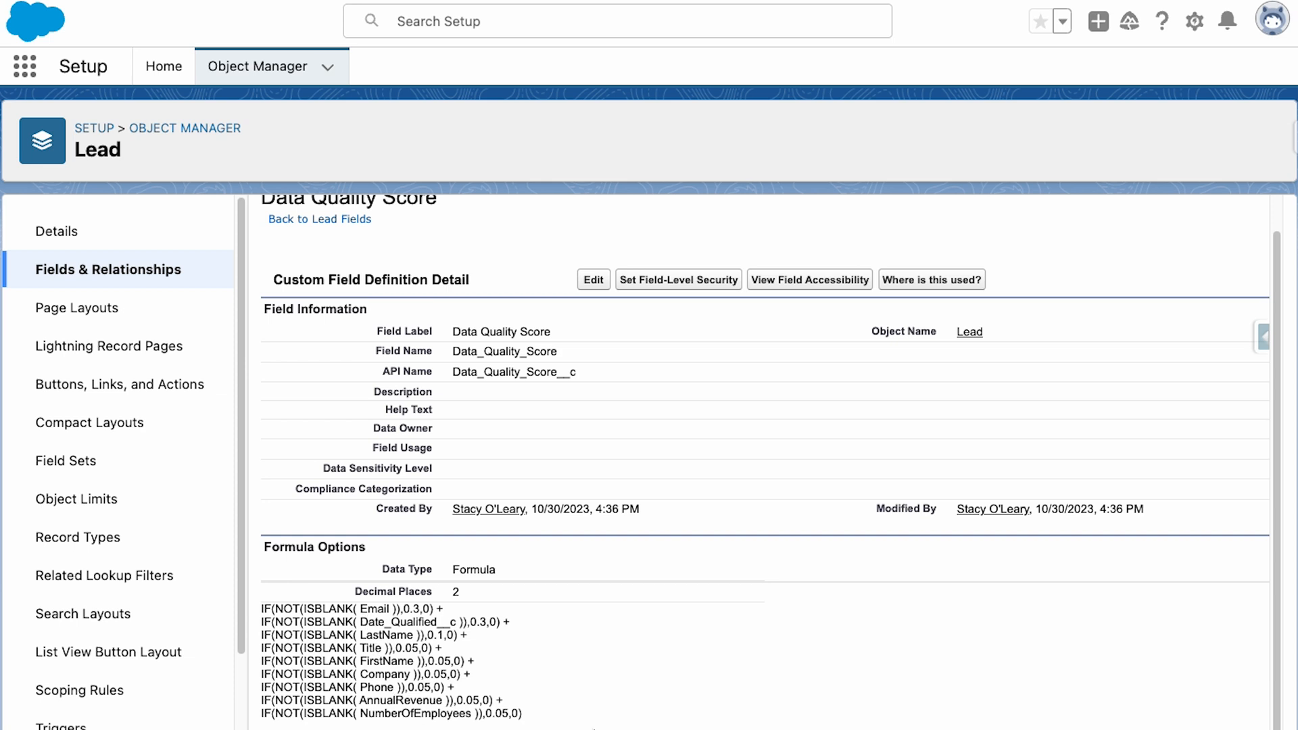
mouse_move(1162, 584)
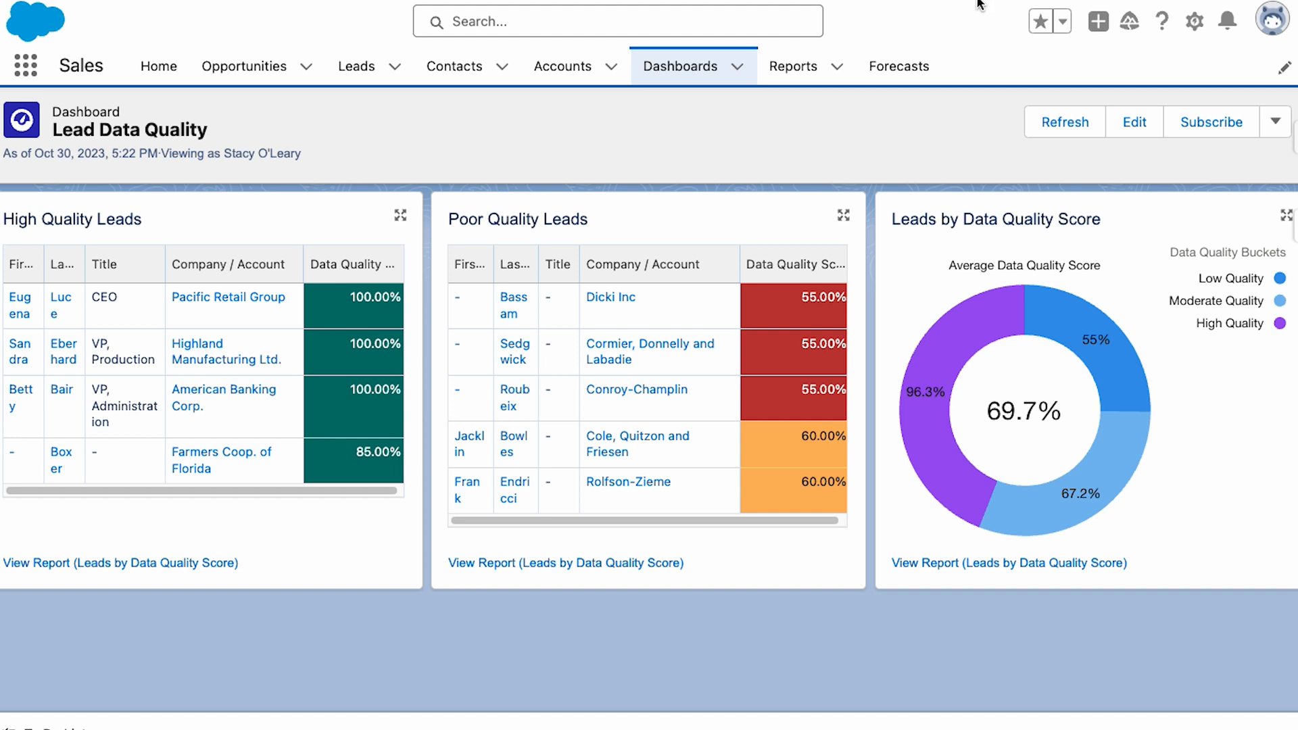
mouse_move(876, 394)
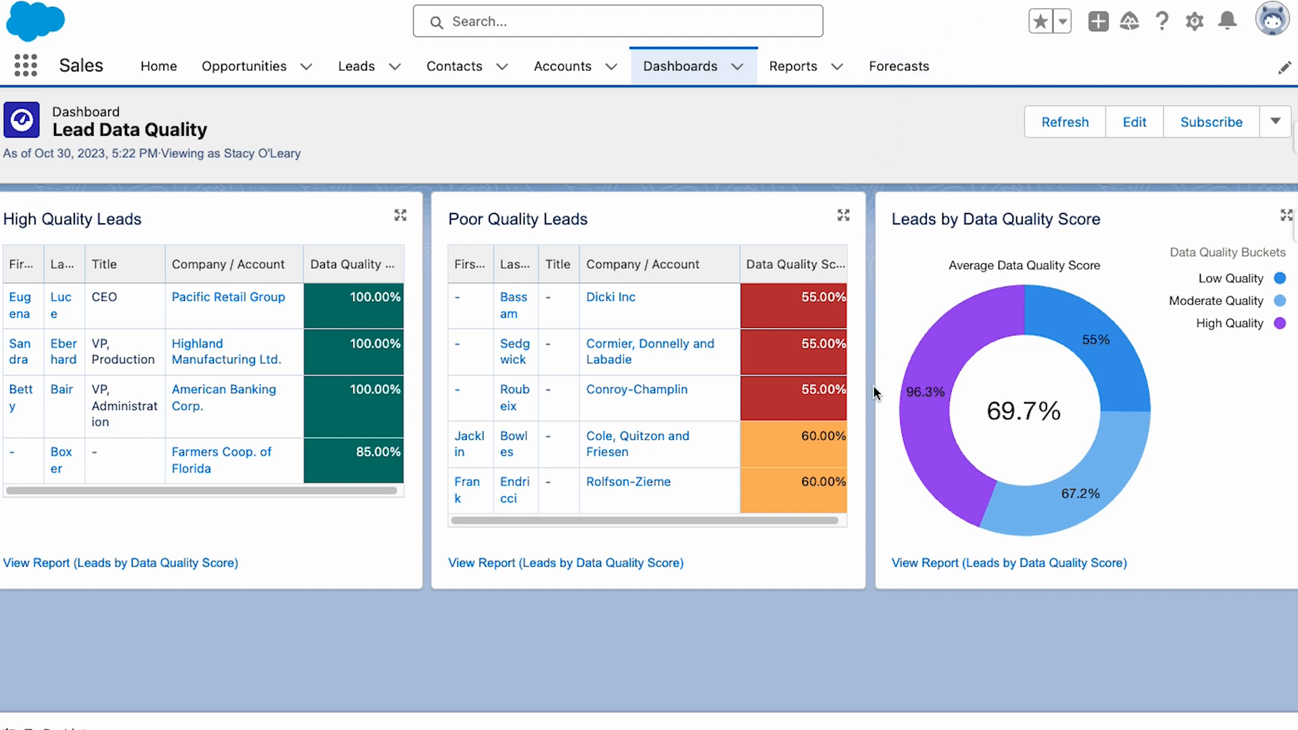
mouse_move(876, 656)
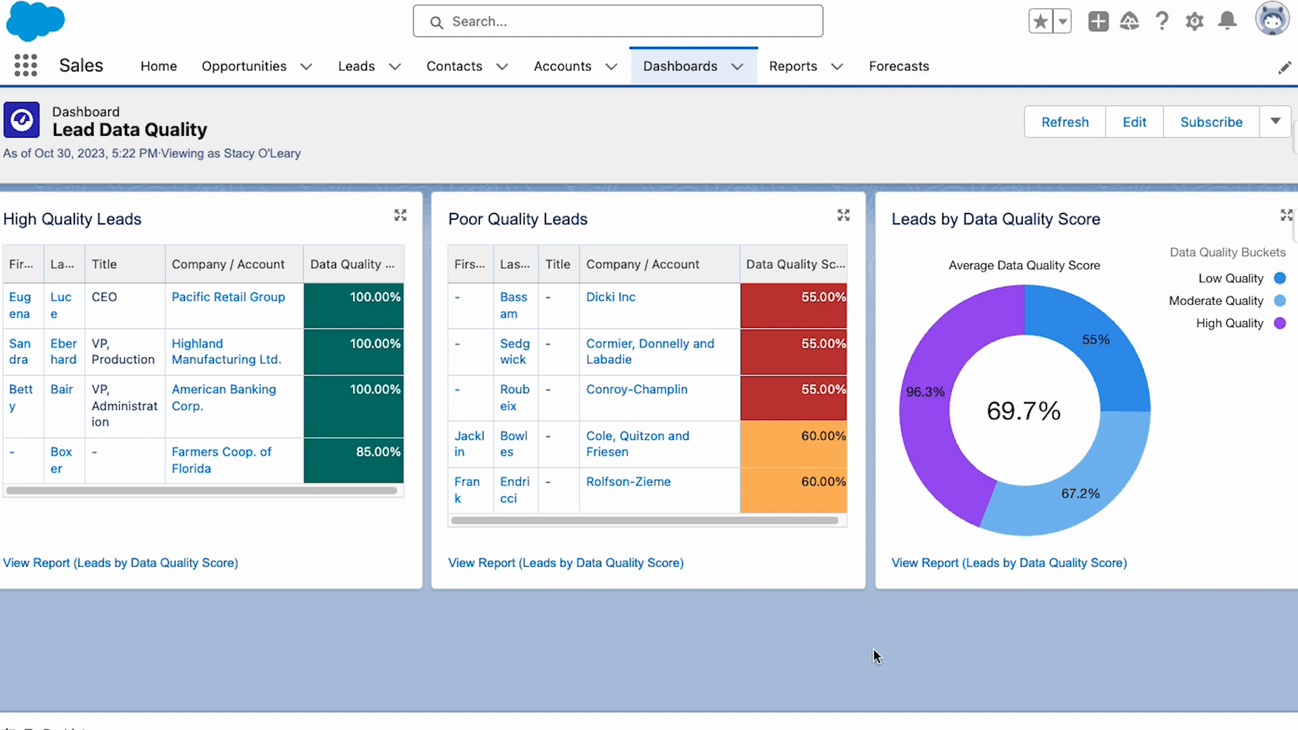